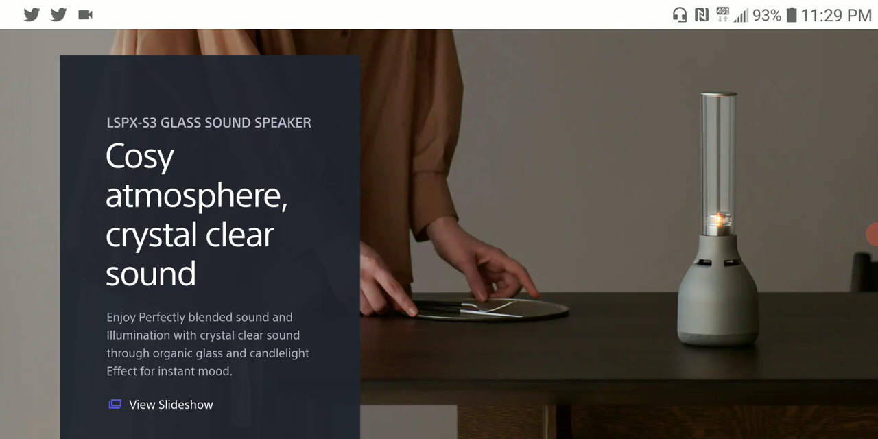
Scroll past the LSPX-S3 hero banner and product header to the speaker's lifestyle photos.
scroll("down", 3)
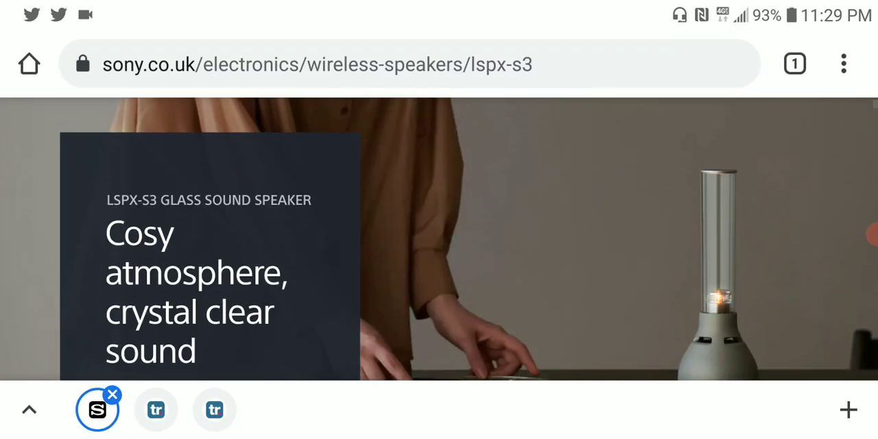
scroll("down", 3)
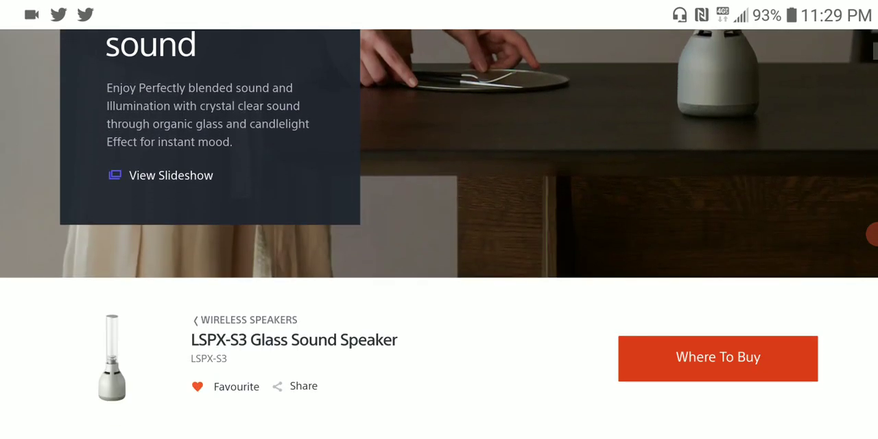
scroll("down", 3)
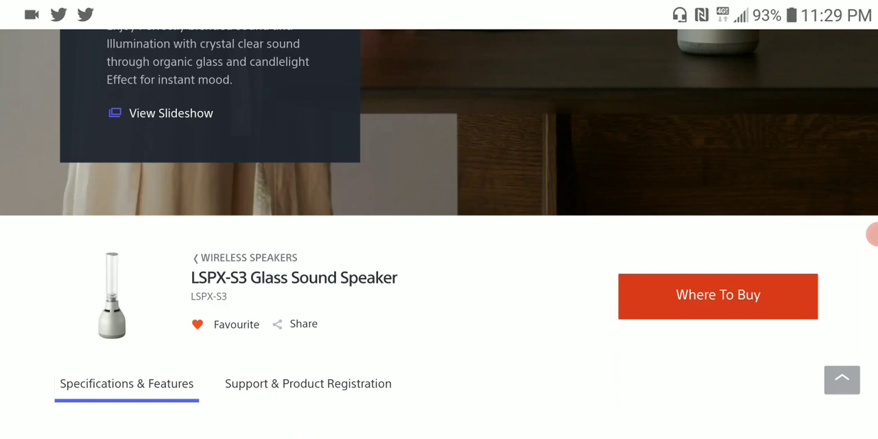
scroll("down", 3)
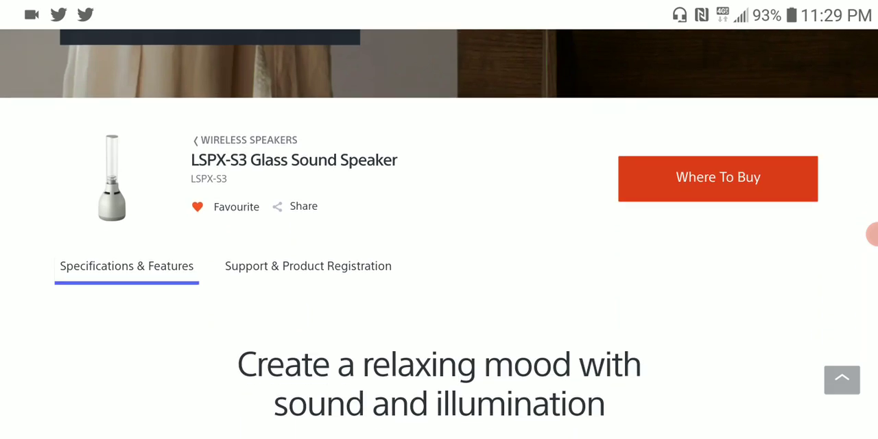
scroll("down", 3)
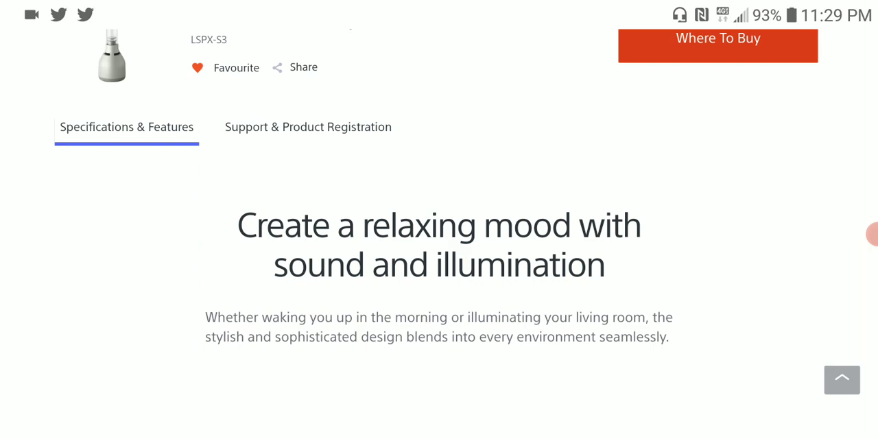
scroll("down", 3)
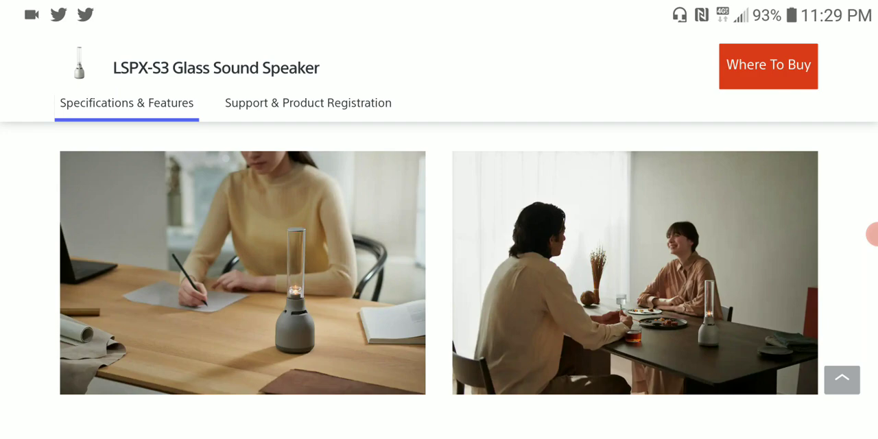
Scroll the Specifications & Features section down to the Bass Boost Mode and clear high tone blocks.
scroll("down", 3)
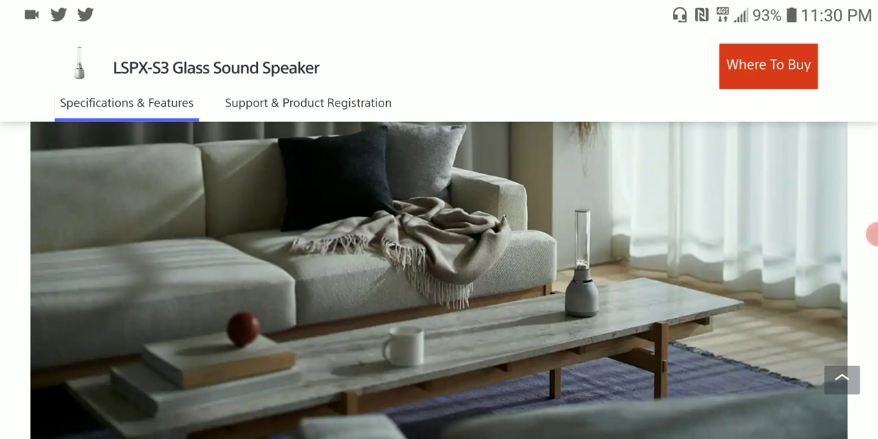
scroll("down", 3)
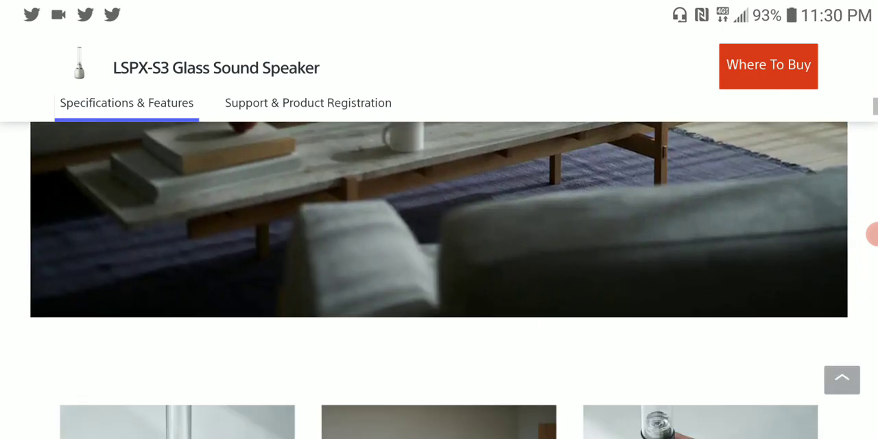
scroll("down", 3)
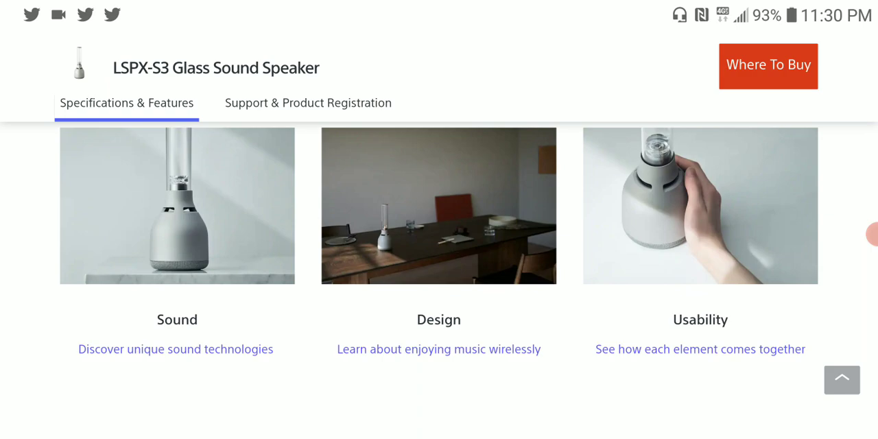
scroll("down", 3)
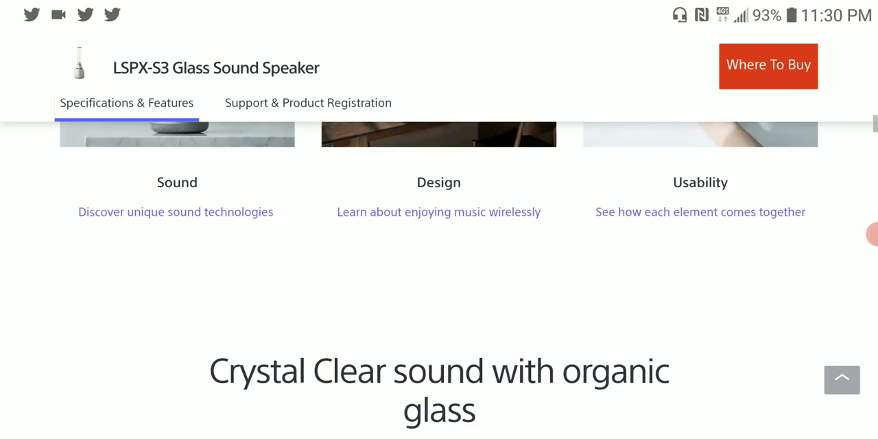
scroll("down", 3)
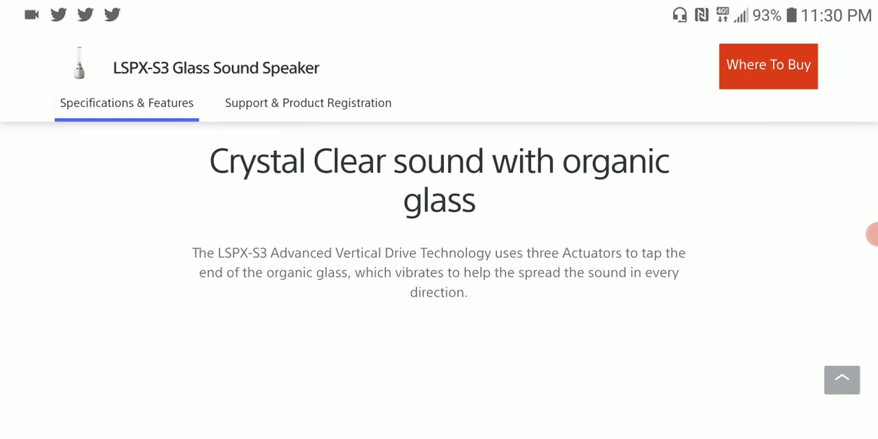
scroll("down", 3)
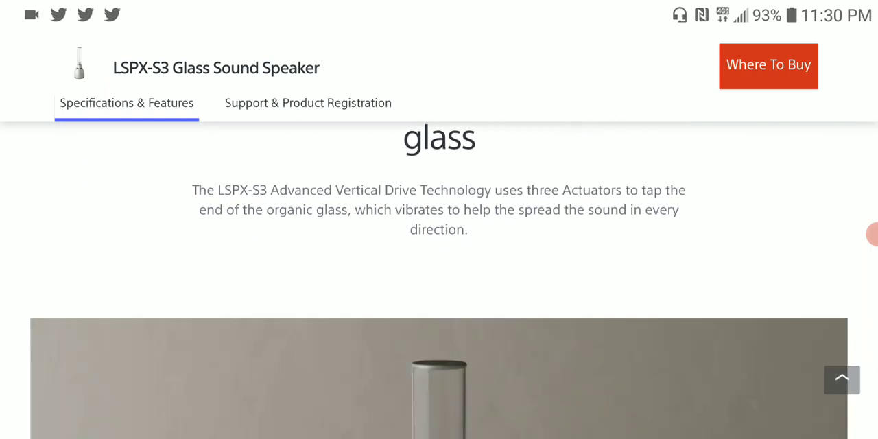
scroll("down", 3)
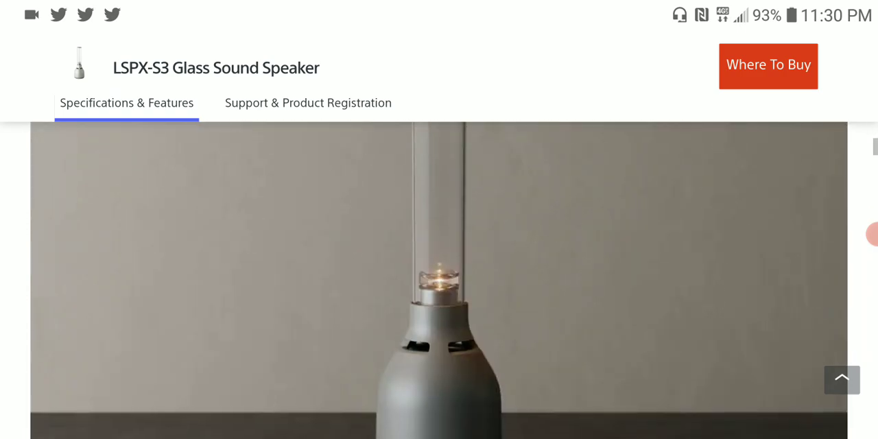
scroll("down", 3)
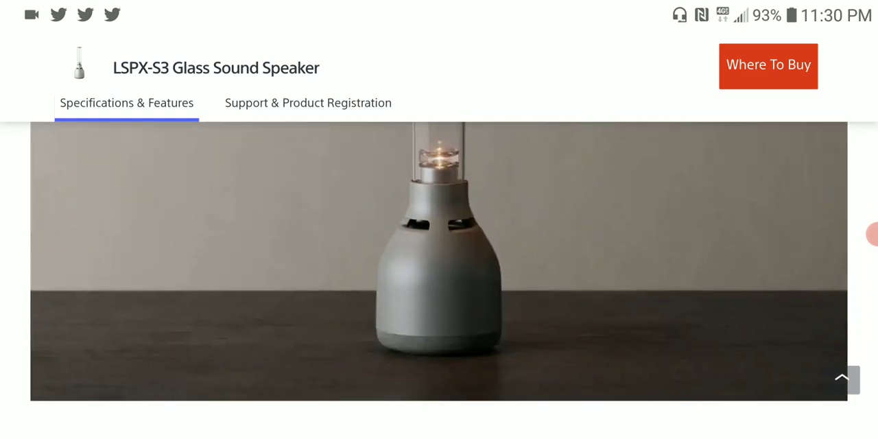
scroll("down", 3)
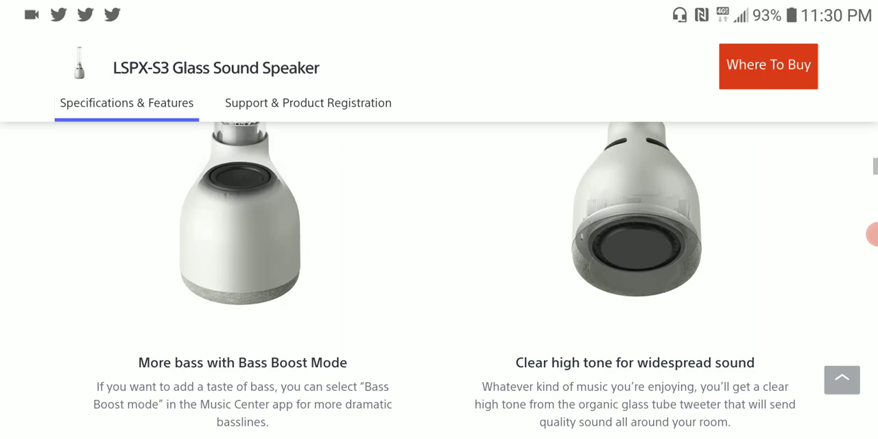
scroll("down", 3)
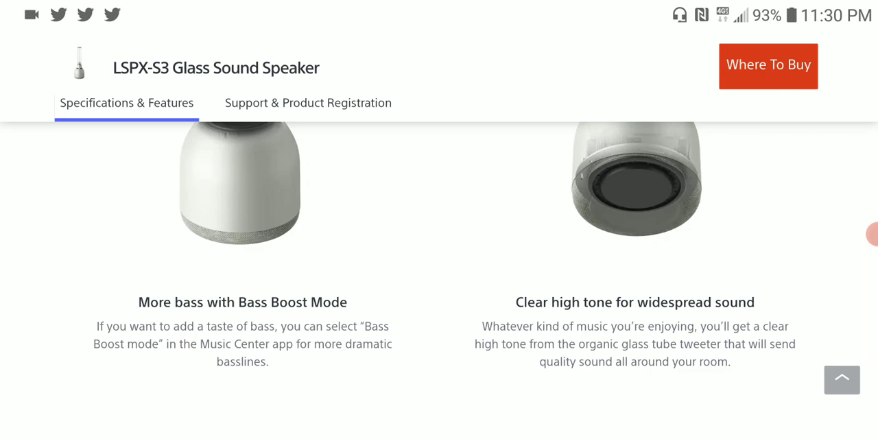
scroll("down", 3)
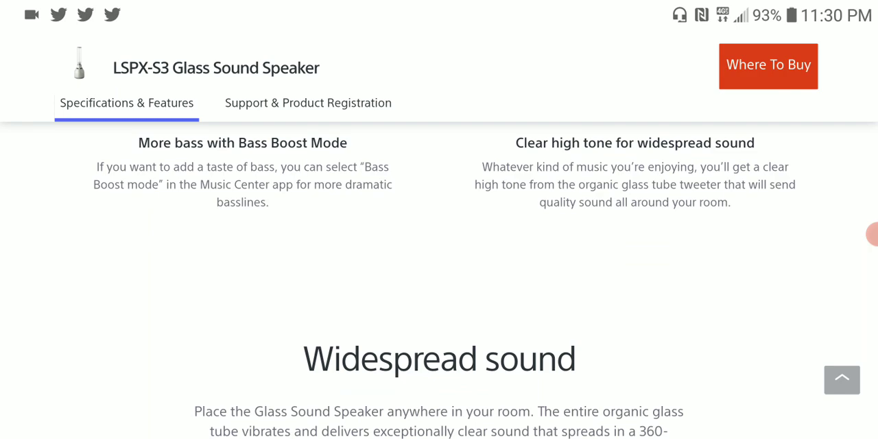
scroll("down", 3)
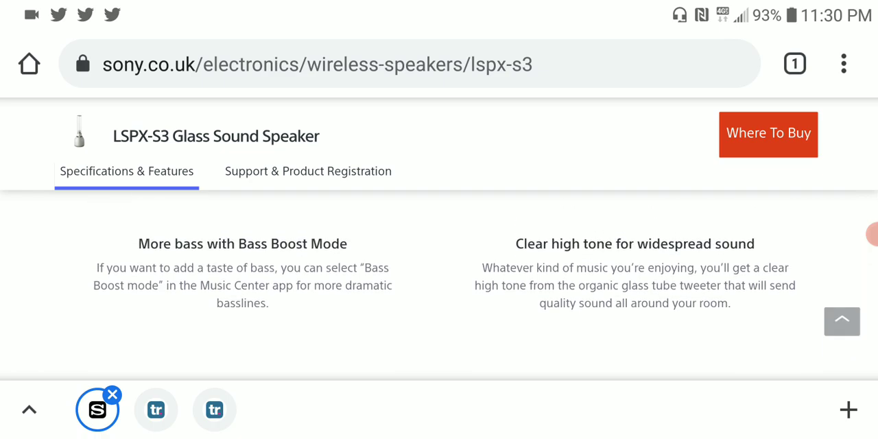
Switch to the TechRadar article and scroll to the August 2021 £315 availability paragraph.
left_click(214, 409)
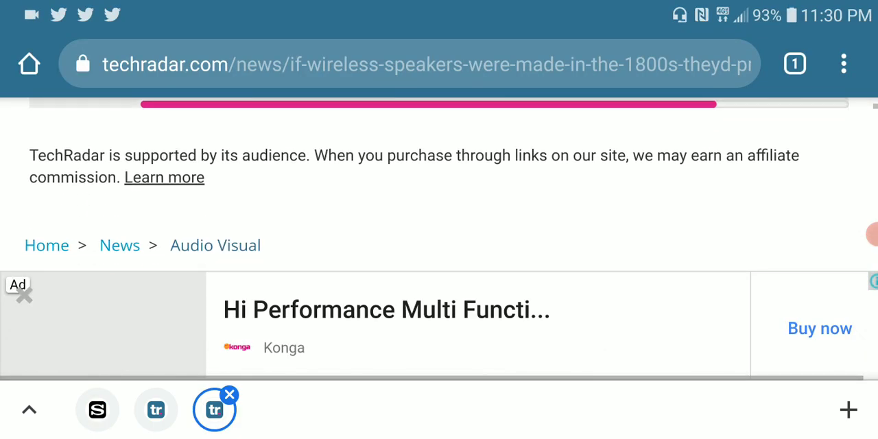
scroll("up", 3)
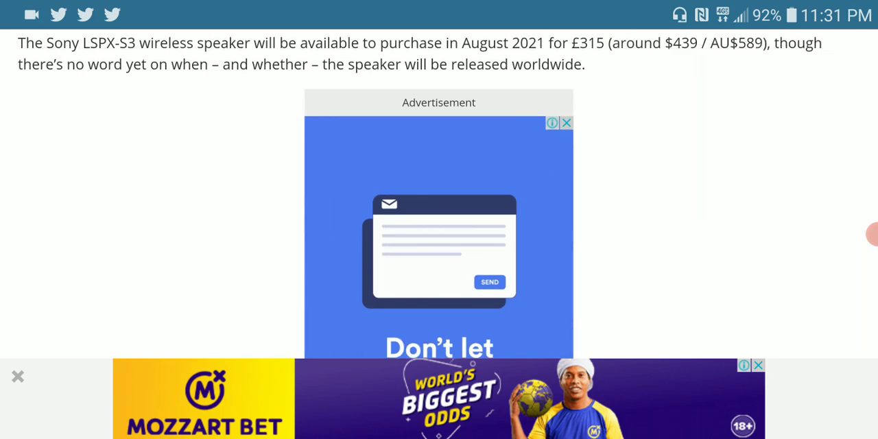
scroll("up", 3)
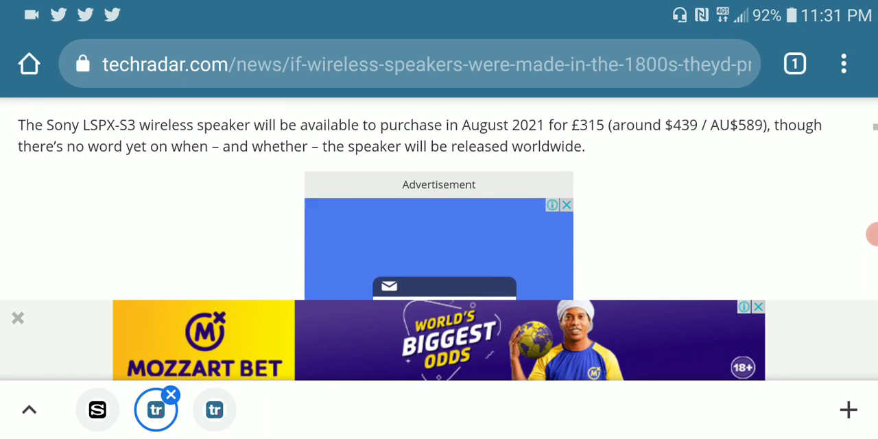
scroll("up", 3)
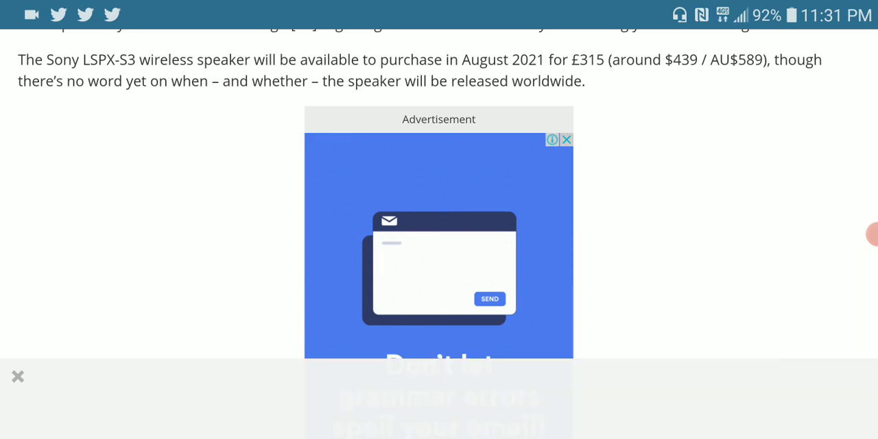
Scroll the TechRadar article past the ad to the short battery-life drawback paragraph.
scroll("down", 3)
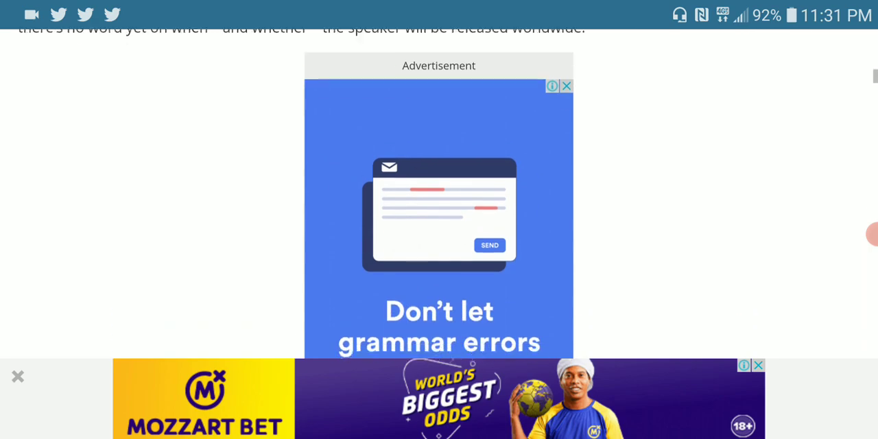
scroll("down", 3)
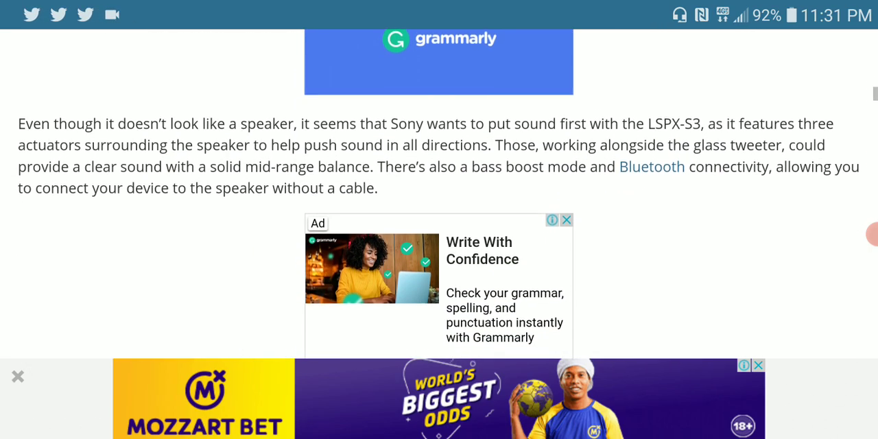
scroll("up", 3)
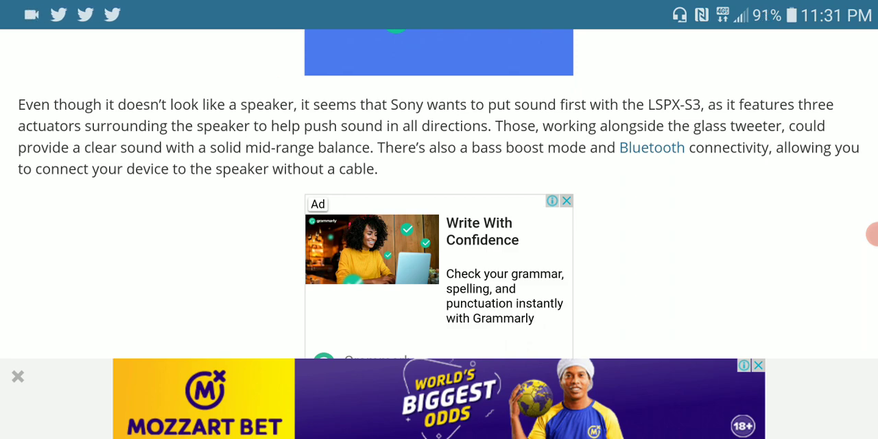
scroll("up", 3)
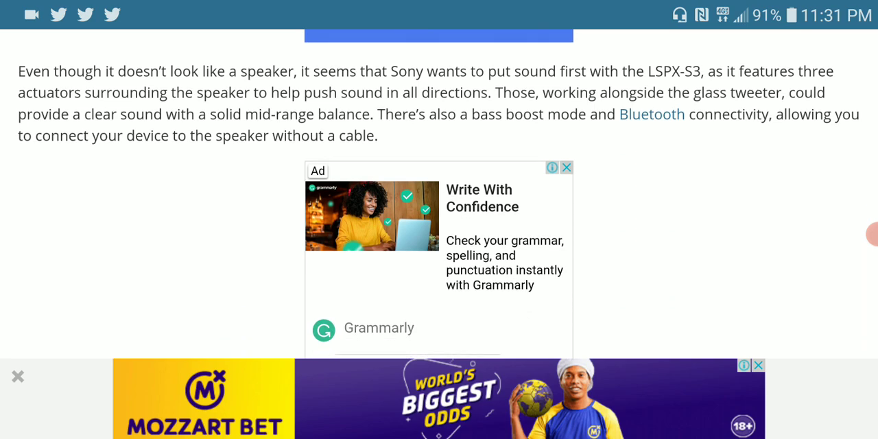
Return to the Sony LSPX-S3 tab, showing its Bass Boost features.
left_click(757, 364)
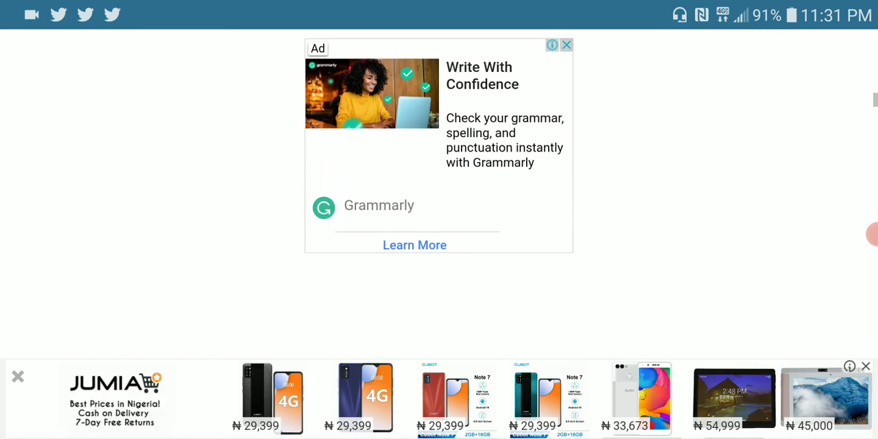
scroll("down", 3)
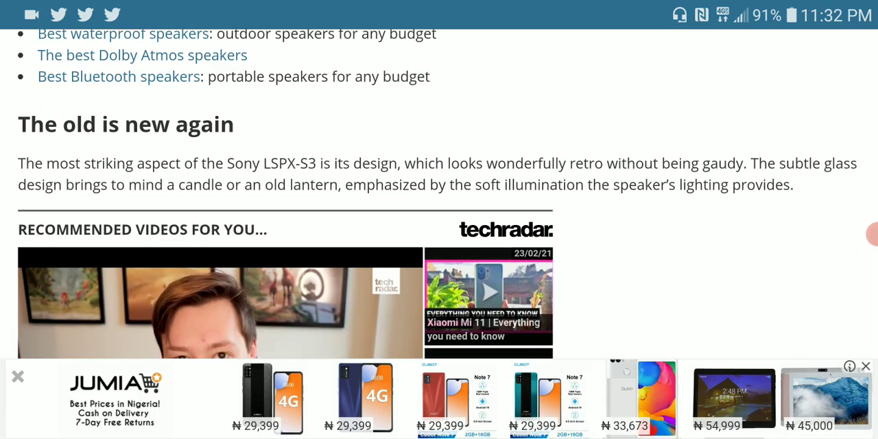
scroll("down", 3)
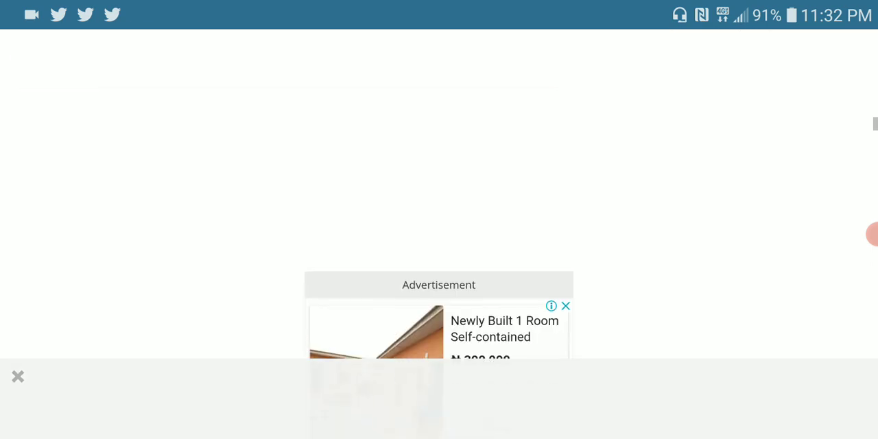
scroll("down", 3)
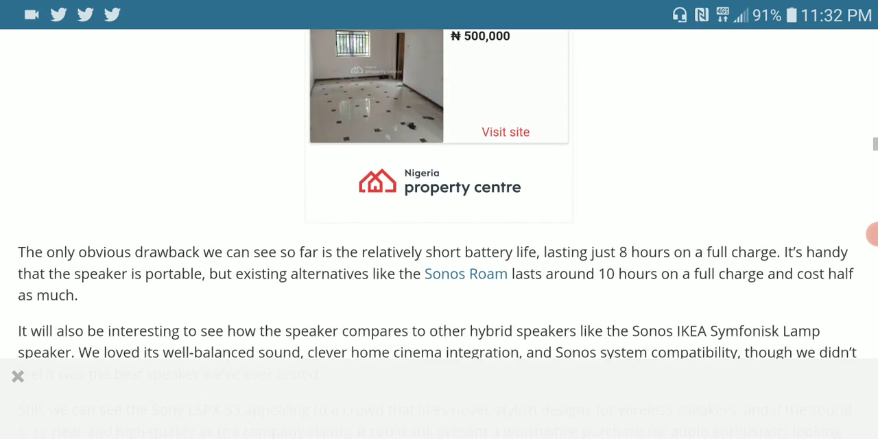
scroll("down", 3)
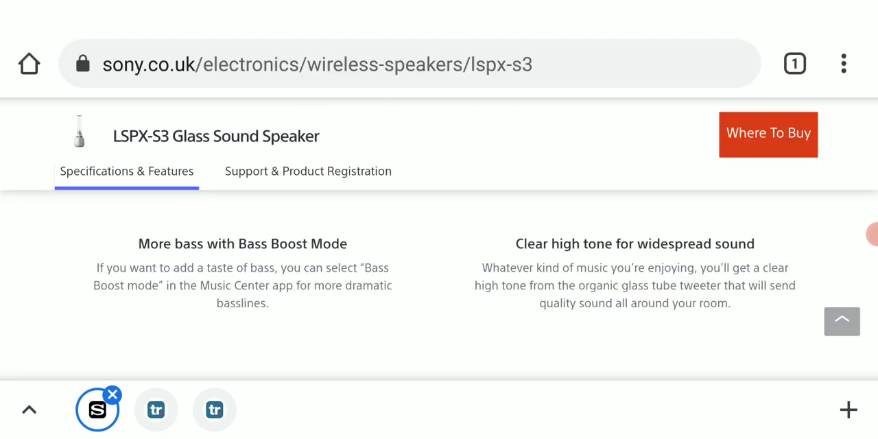
Scroll through the LSPX-S3 Candlelight, Design and Portability sections.
scroll("down", 3)
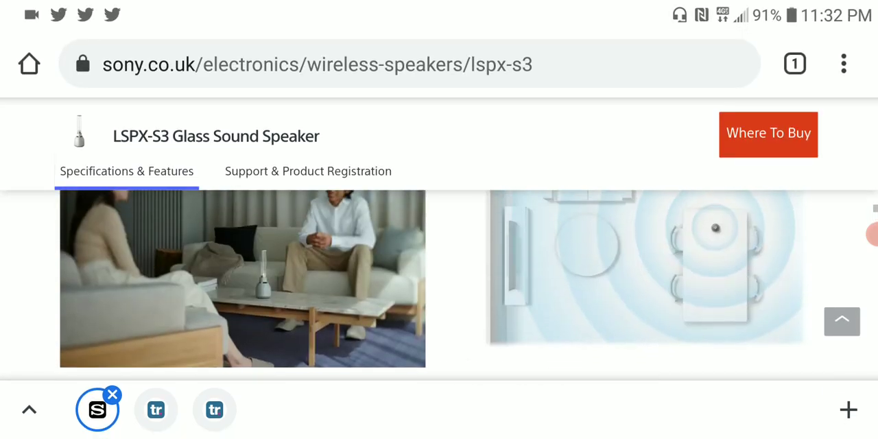
scroll("up", 3)
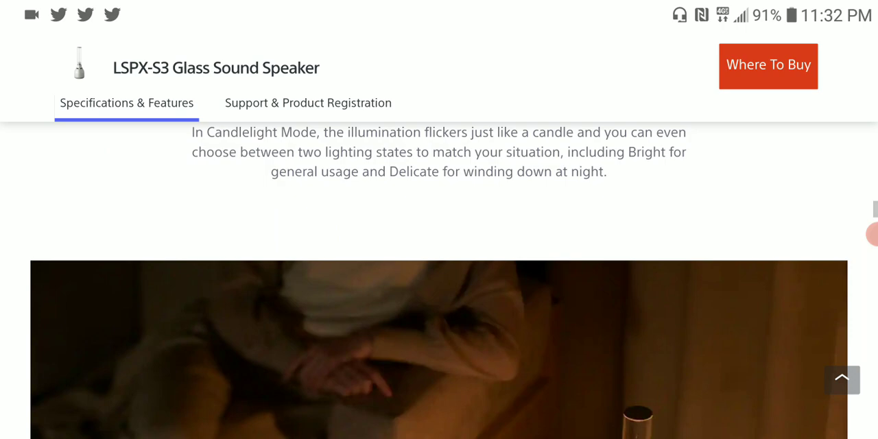
scroll("down", 3)
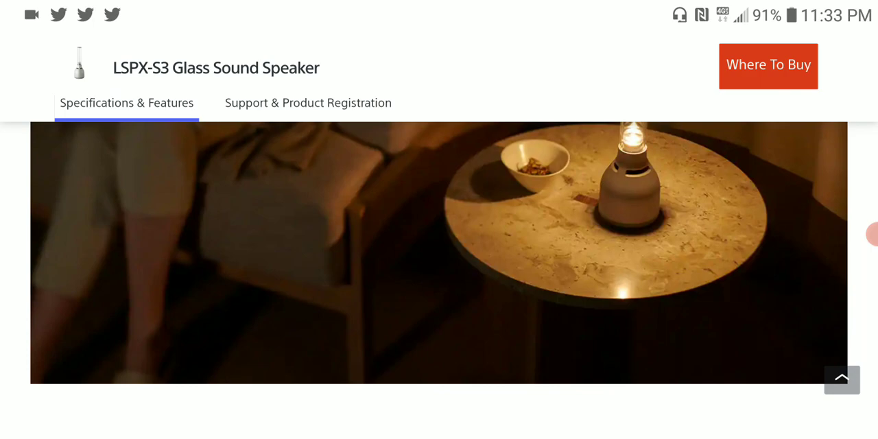
scroll("down", 3)
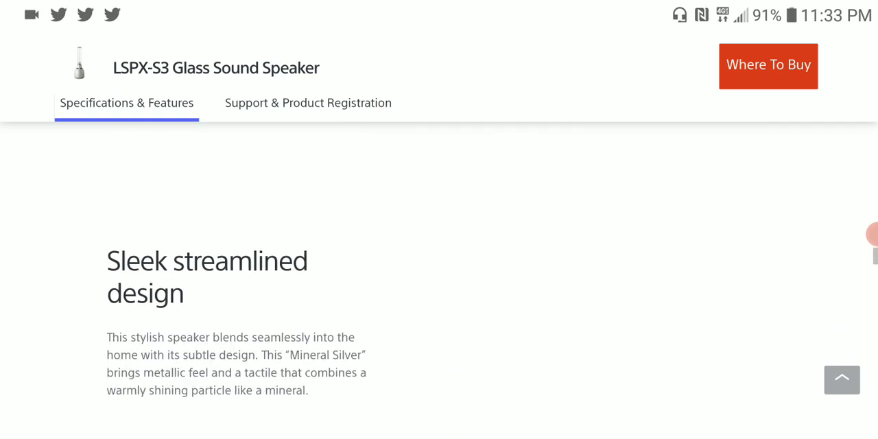
scroll("down", 3)
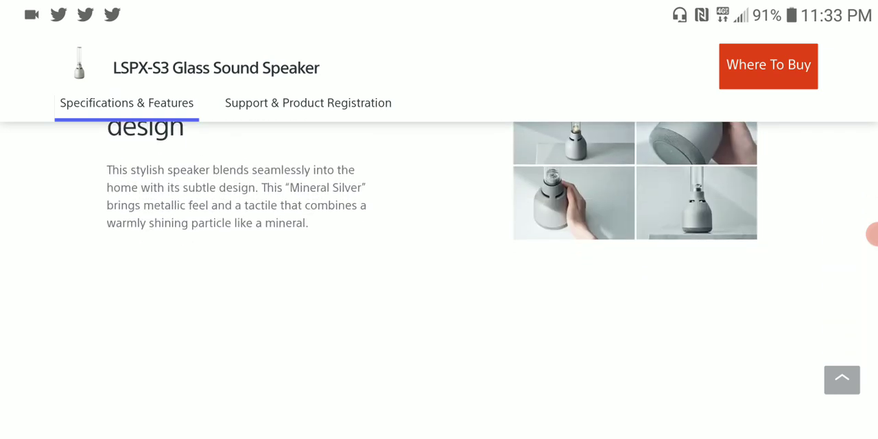
scroll("down", 3)
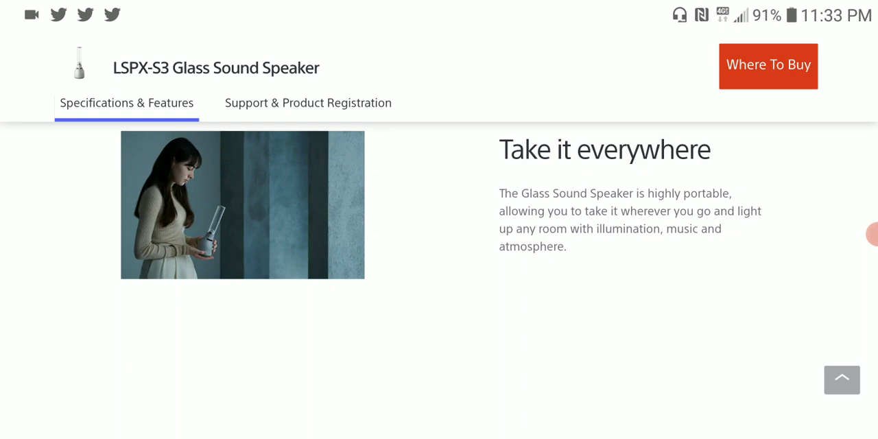
scroll("down", 3)
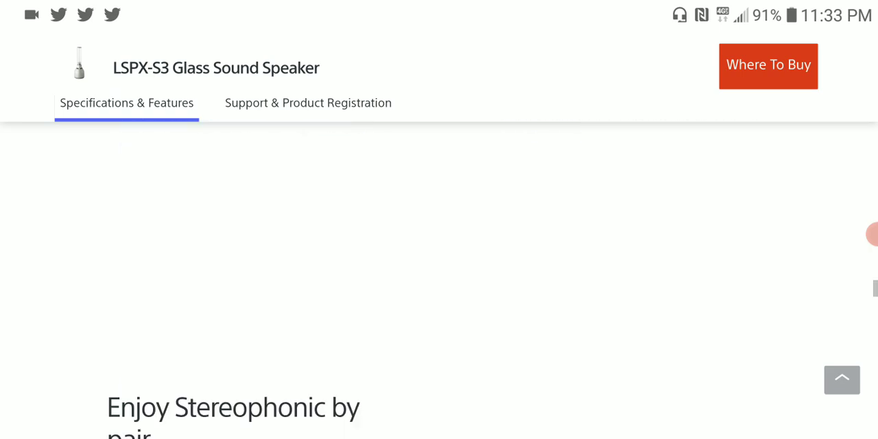
scroll("down", 3)
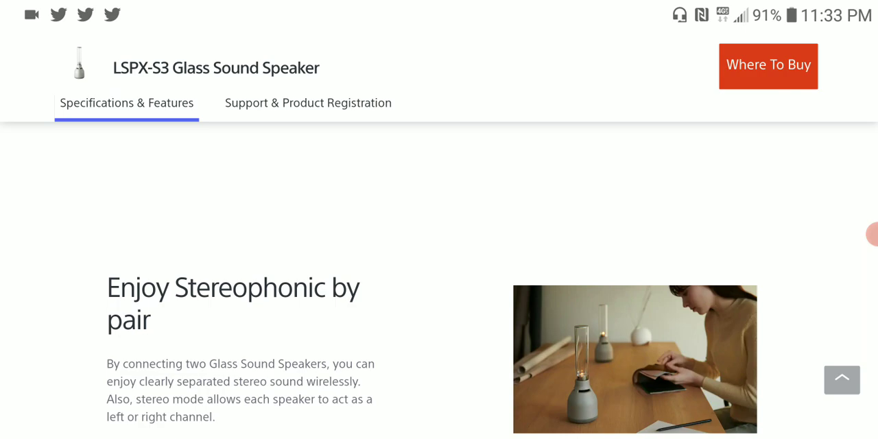
Continue past Stereophonic and Music Center app sections to the top close-up with hotspots.
scroll("down", 3)
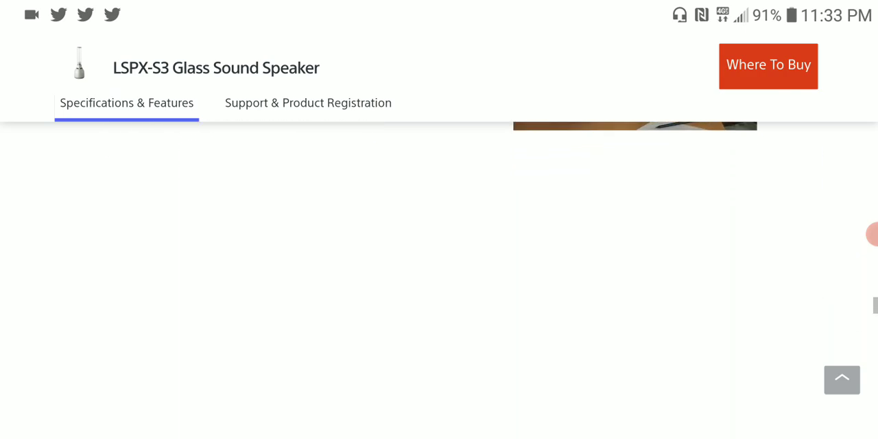
scroll("down", 3)
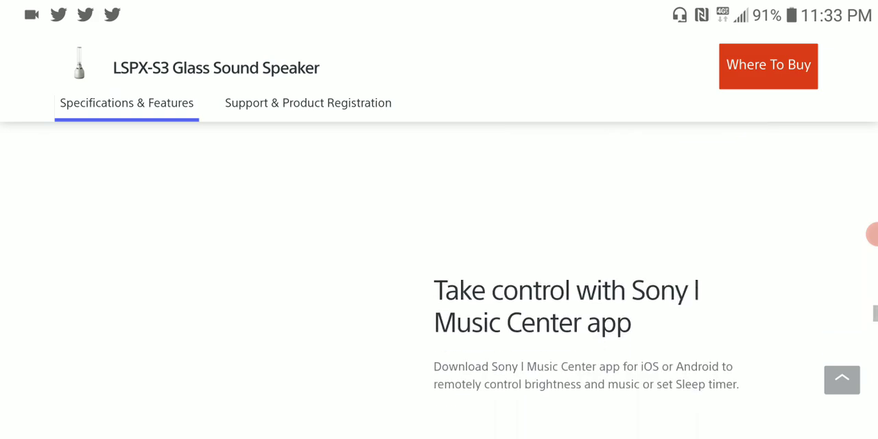
scroll("down", 3)
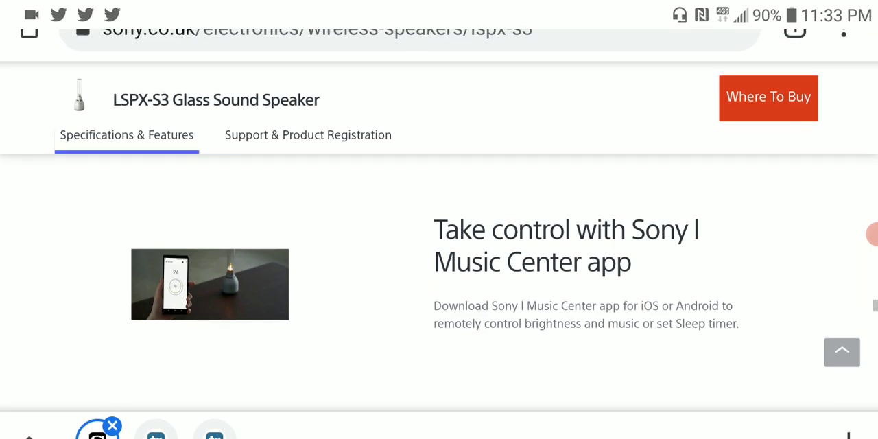
scroll("up", 3)
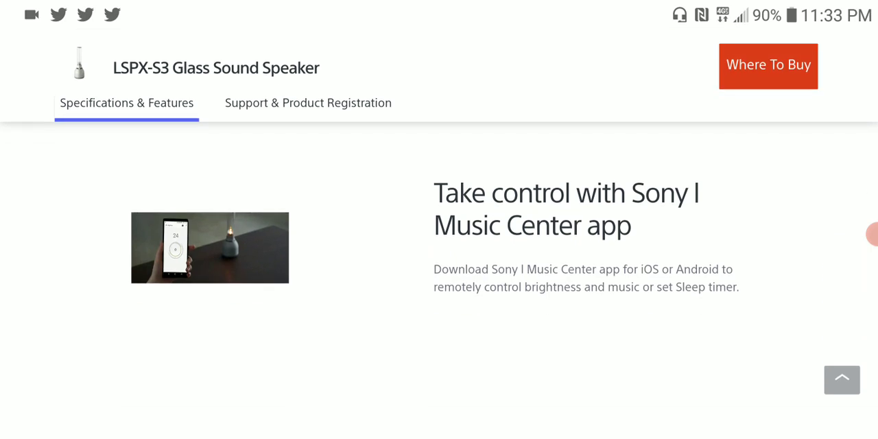
scroll("down", 3)
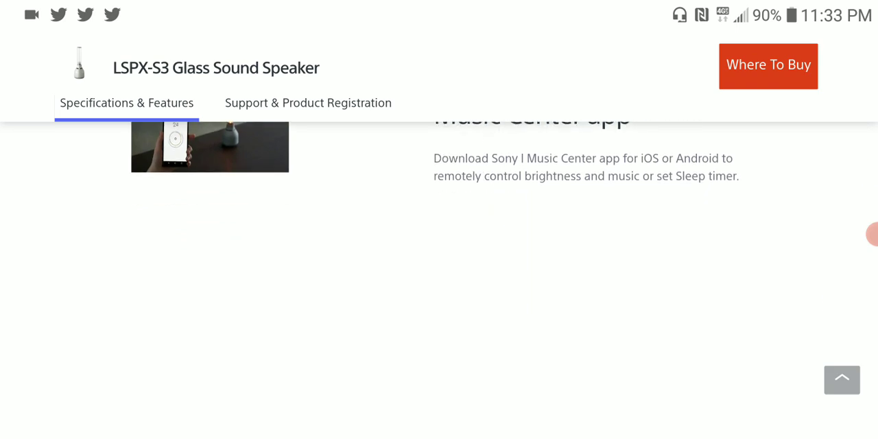
scroll("down", 3)
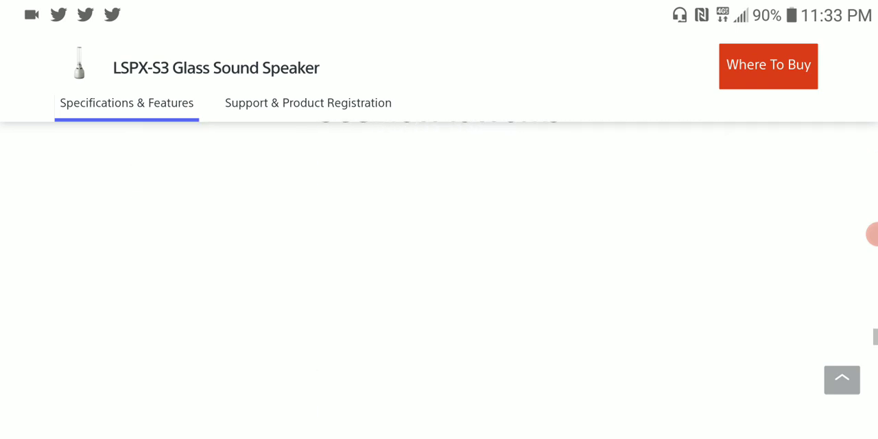
scroll("up", 3)
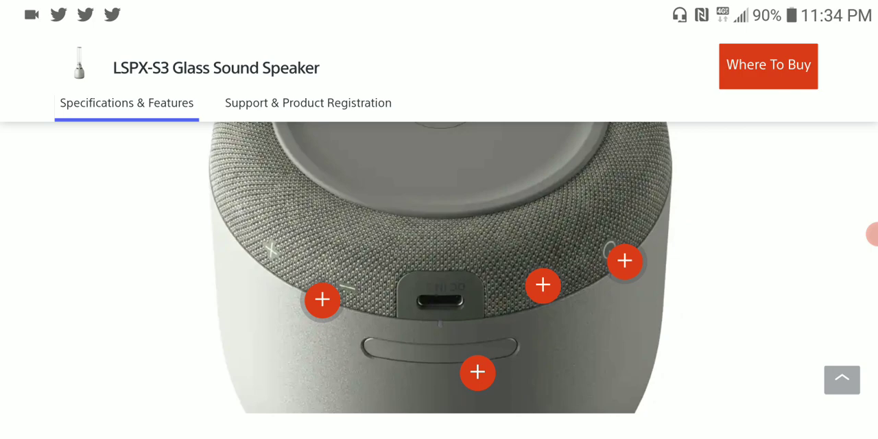
Read the LSPX-S3 specifications, like approx. 8-hour battery life, then switch to TechRadar.
scroll("down", 3)
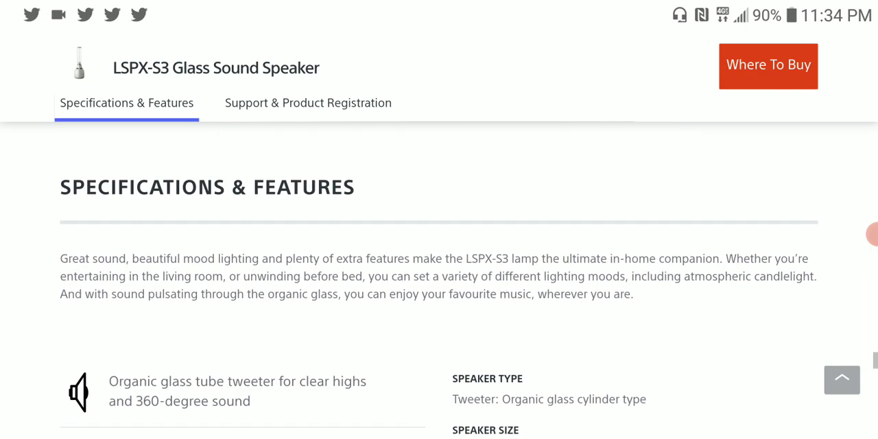
scroll("down", 3)
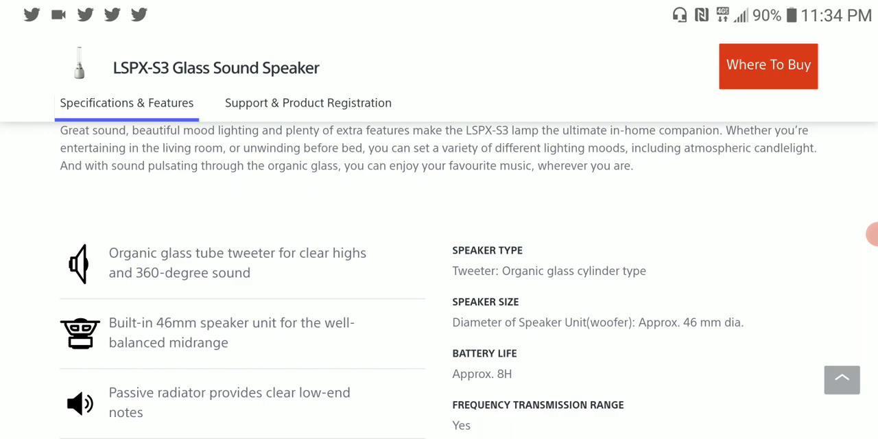
scroll("up", 3)
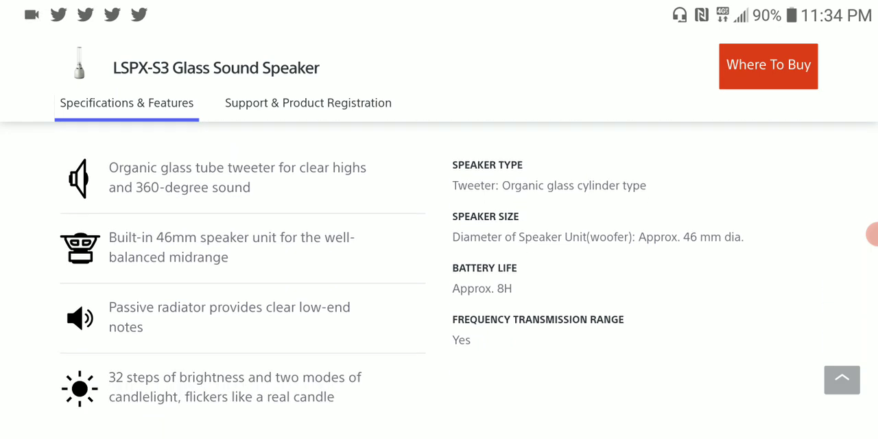
scroll("down", 3)
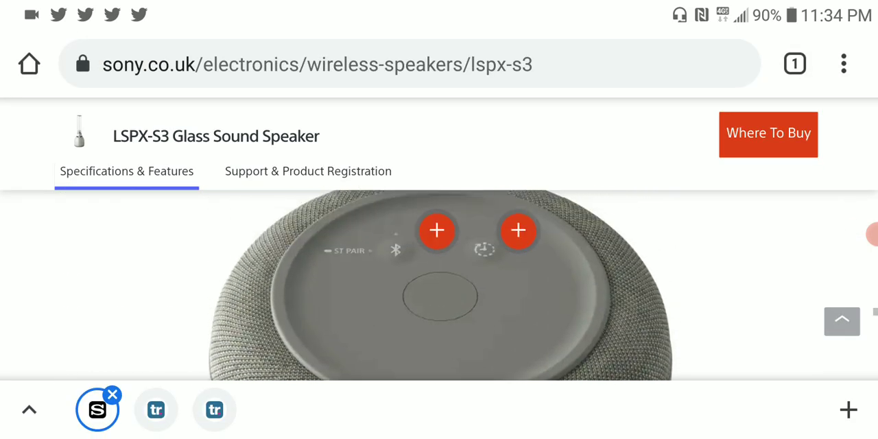
scroll("up", 3)
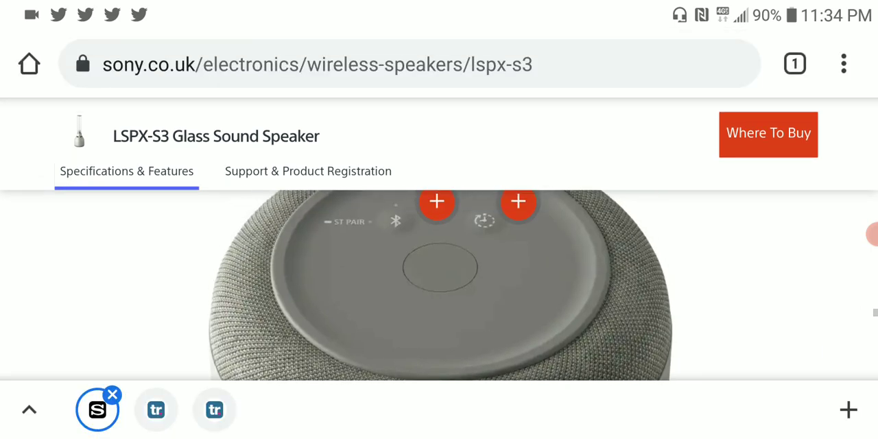
left_click(156, 409)
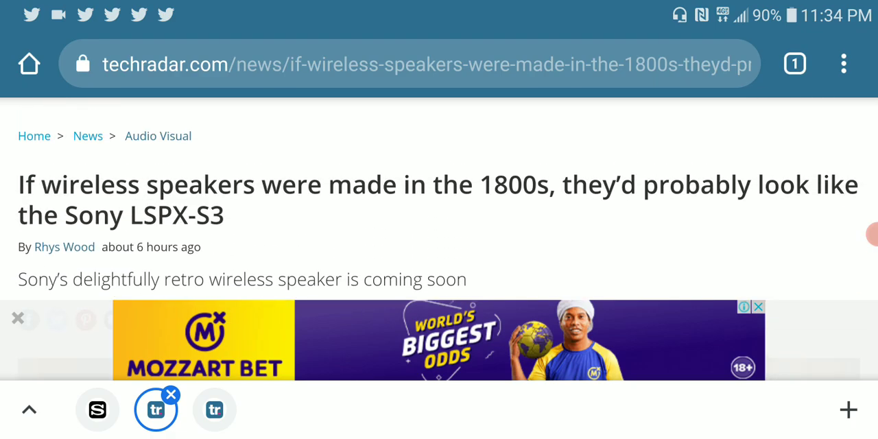
Scroll past the LSPX-S3 headline and byline to the article's opening lifestyle photo.
scroll("up", 3)
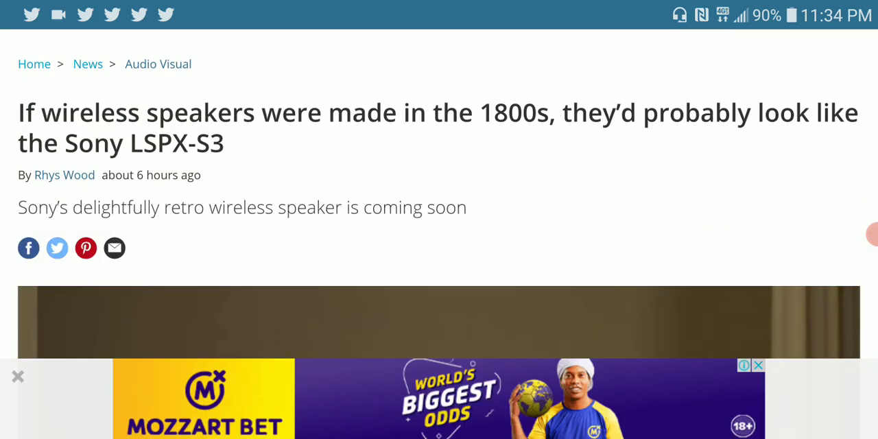
scroll("down", 3)
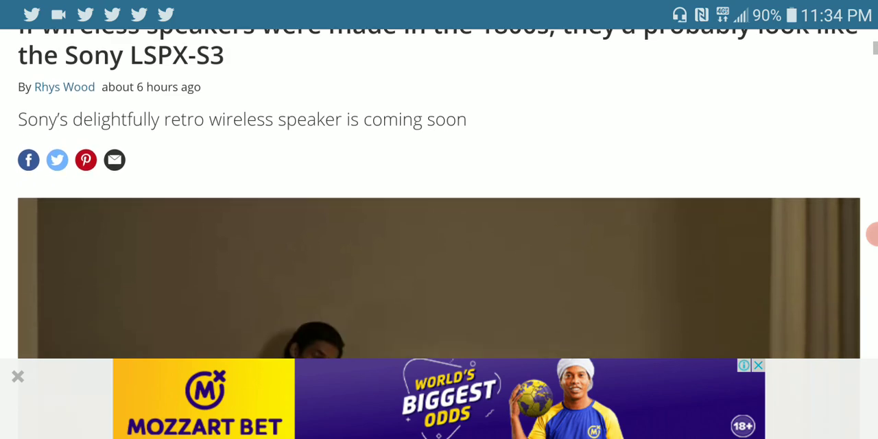
scroll("up", 3)
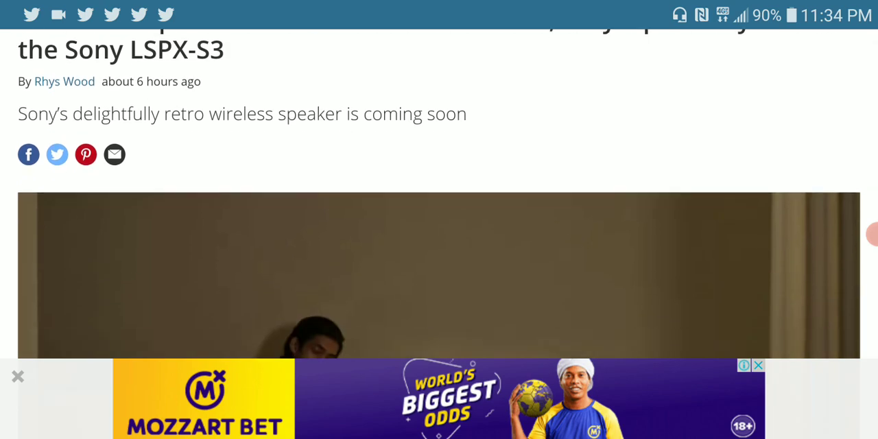
scroll("up", 3)
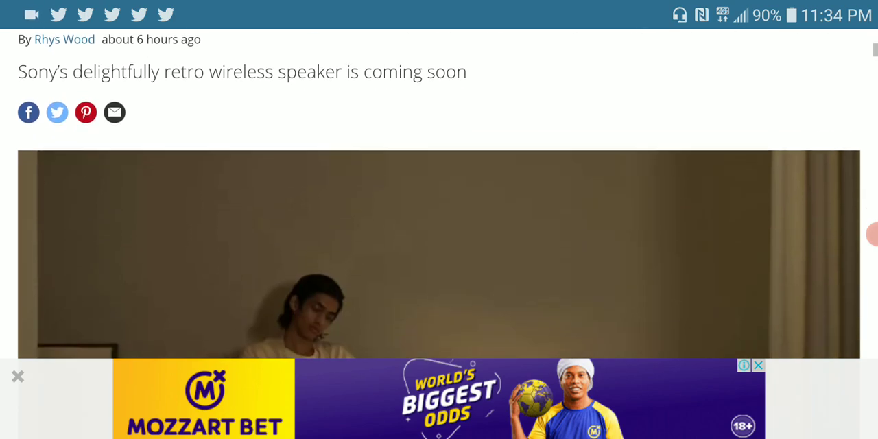